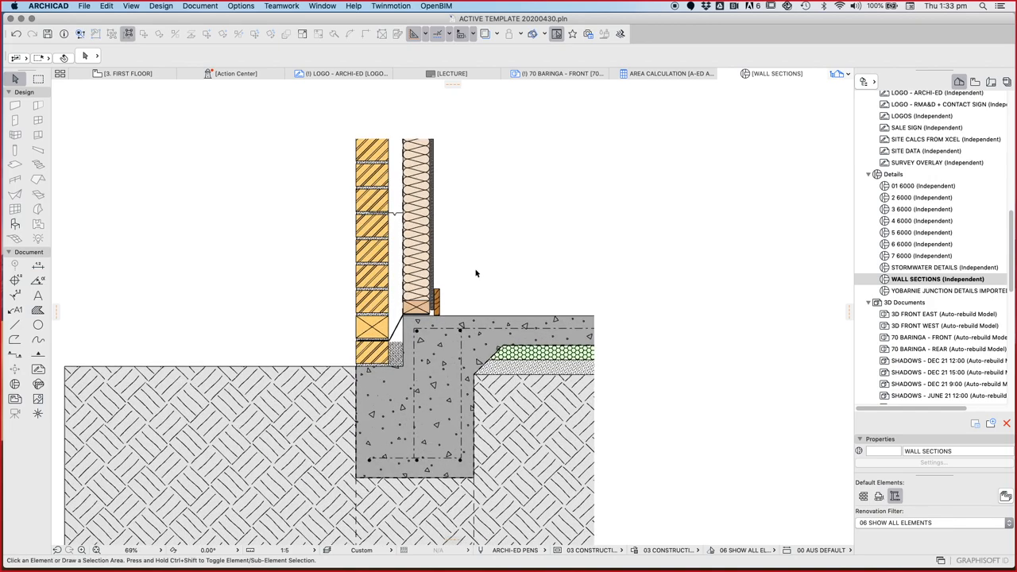
pyautogui.moveTo(464, 216)
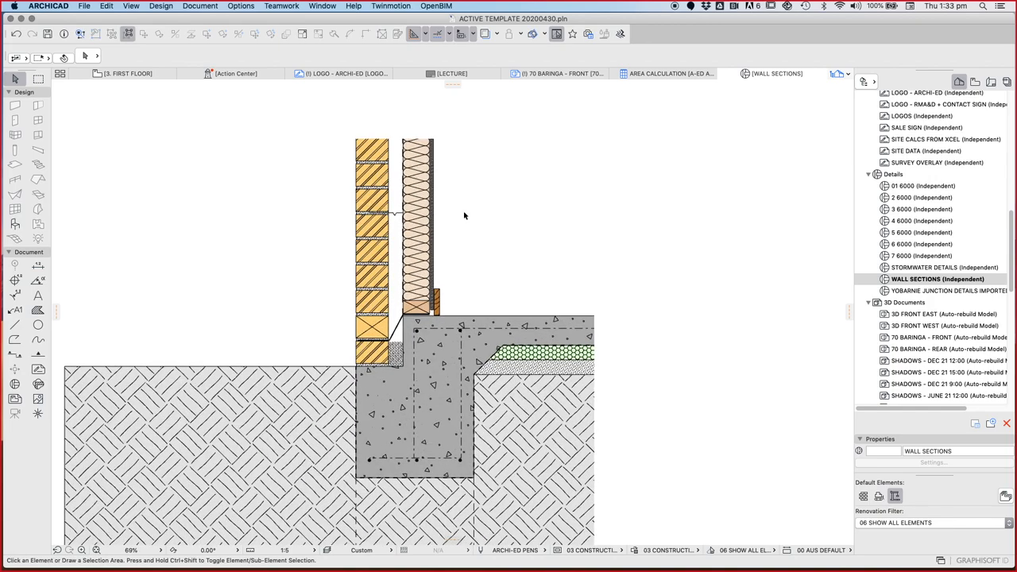
pyautogui.moveTo(492, 248)
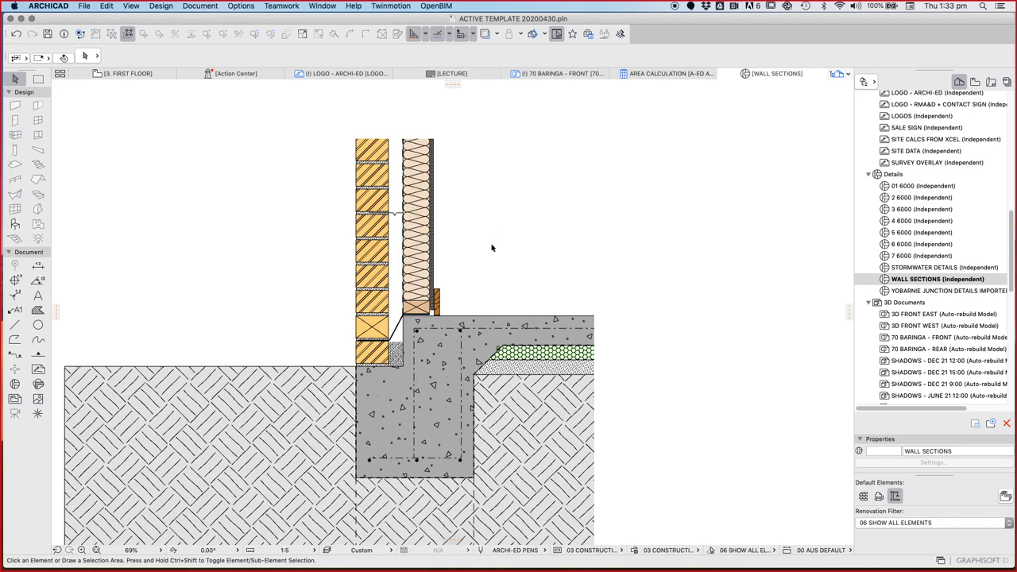
pyautogui.moveTo(391, 244)
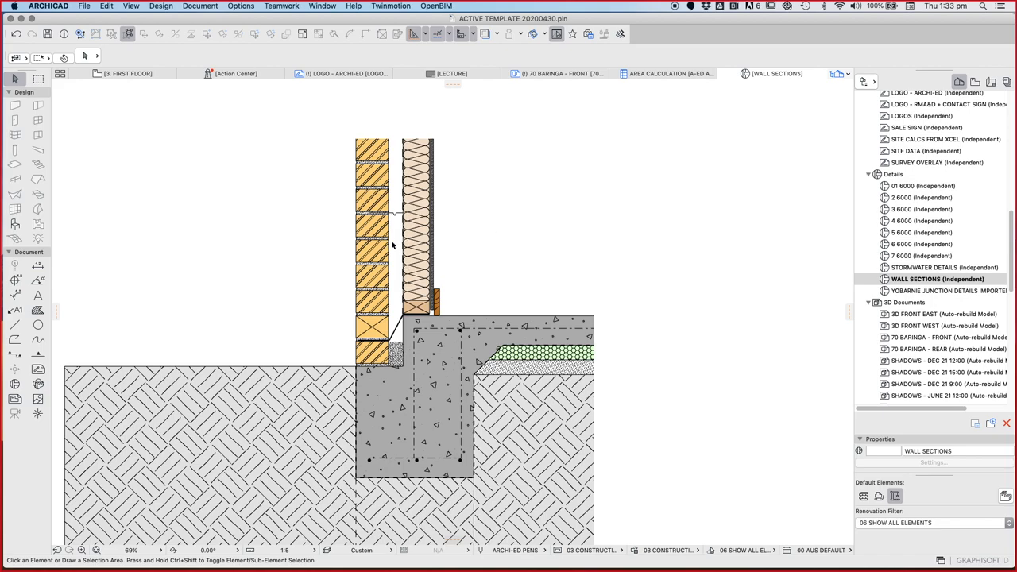
pyautogui.moveTo(425, 260)
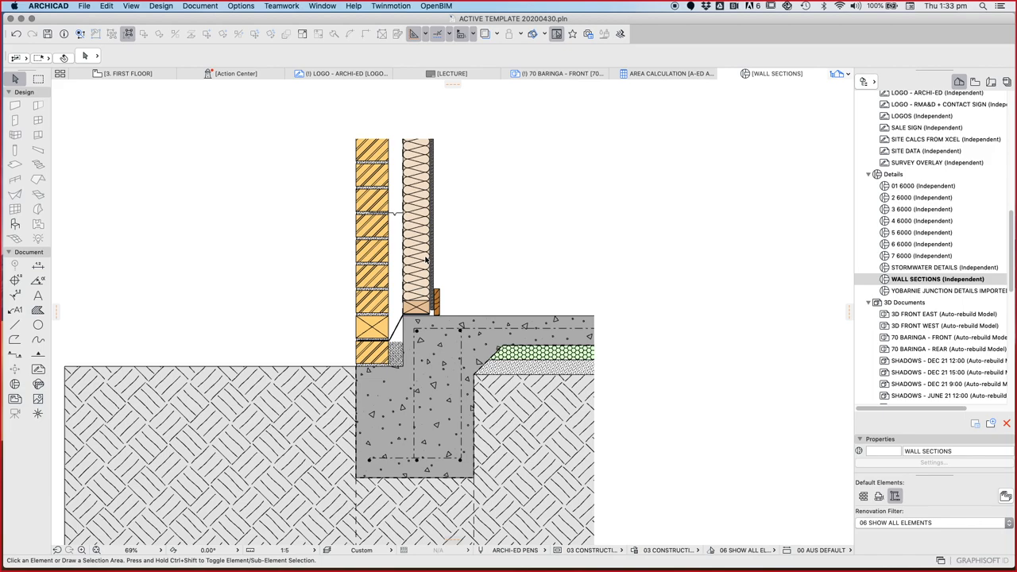
pyautogui.moveTo(400, 258)
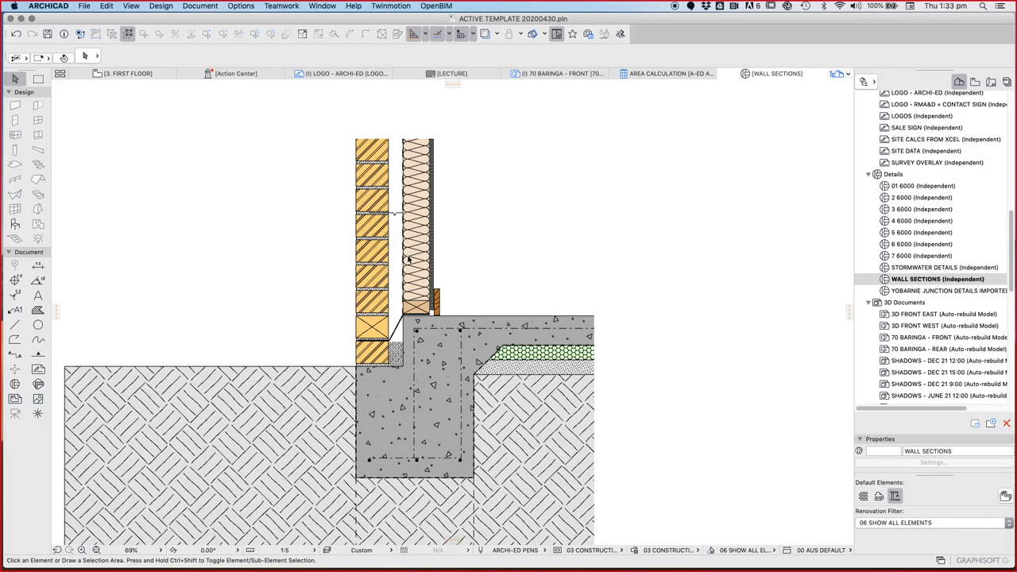
pyautogui.moveTo(437, 216)
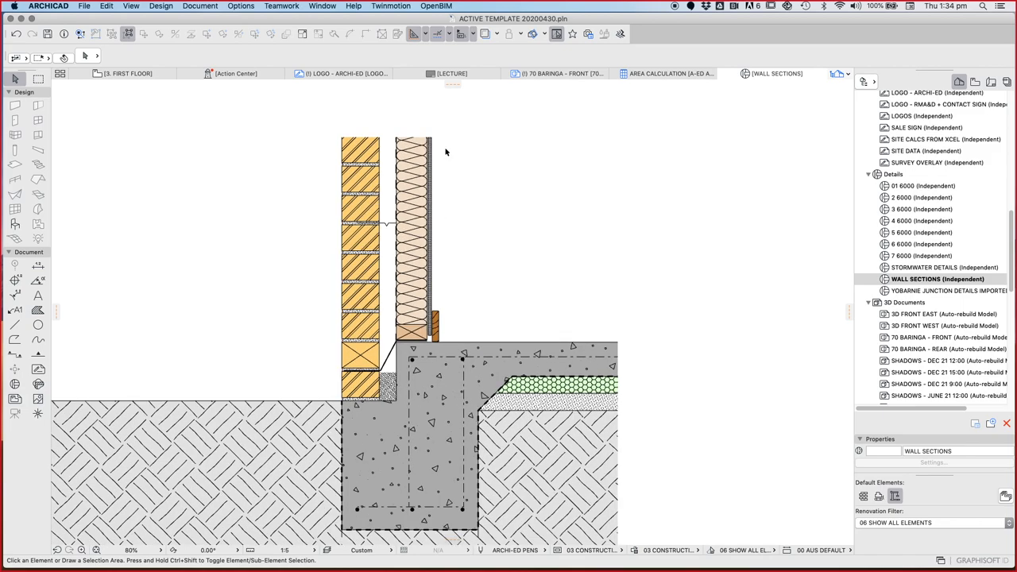
# Step: Marquee-select the whole wall section detail and drag a copy 5000 to the right
pyautogui.scroll(3)
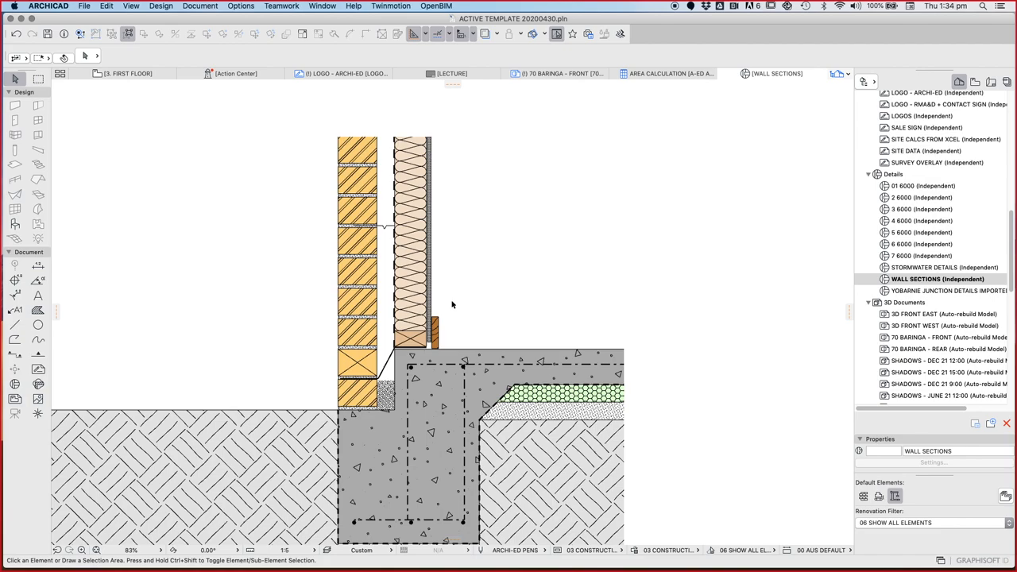
pyautogui.moveTo(432, 235); pyautogui.dragTo(474, 340)
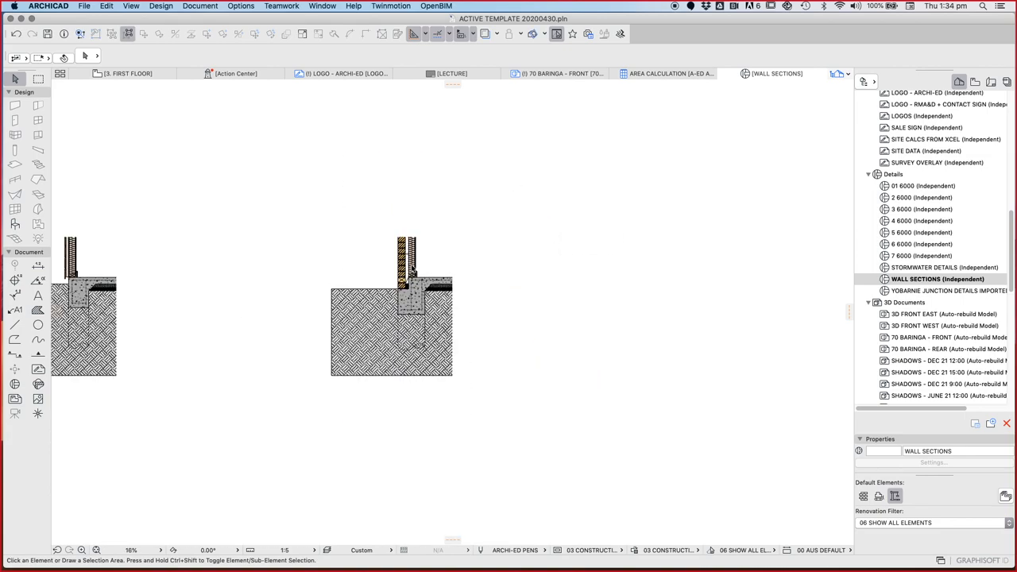
pyautogui.moveTo(310, 187); pyautogui.dragTo(489, 365)
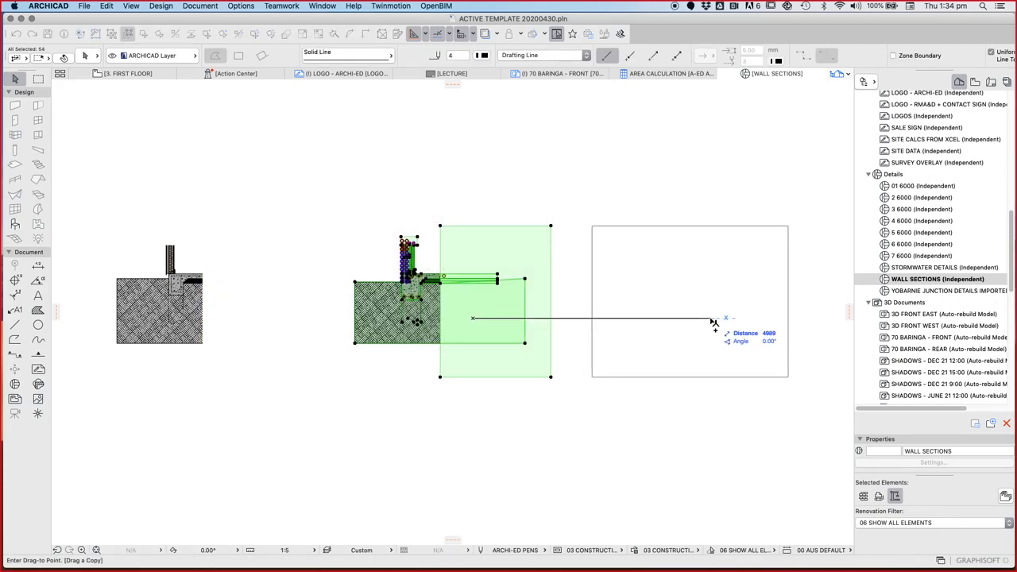
pyautogui.write('5000')
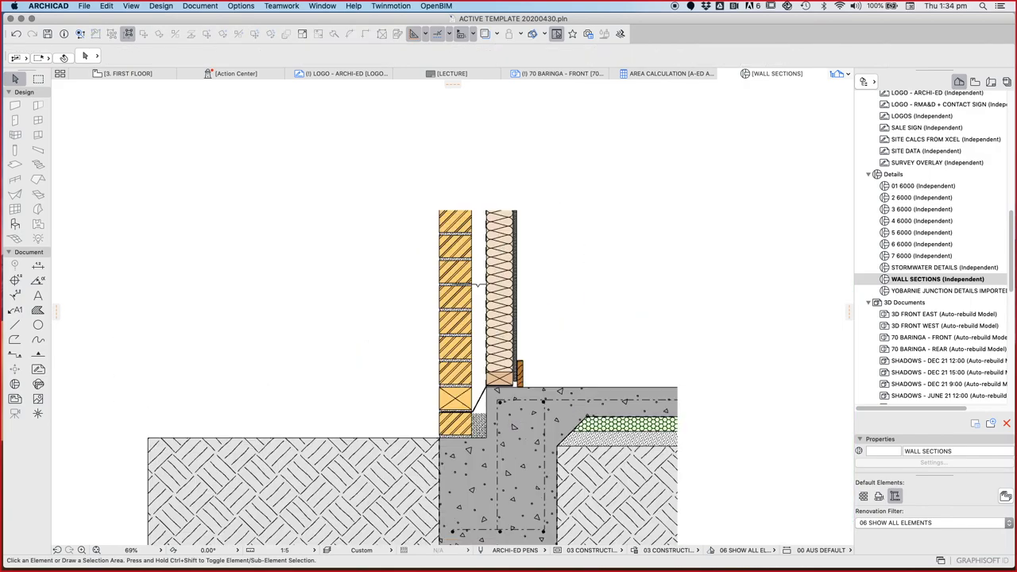
# Step: Delete the insulated inner leaf from the copy and begin selecting the remaining brick leaf
pyautogui.click(501, 294)
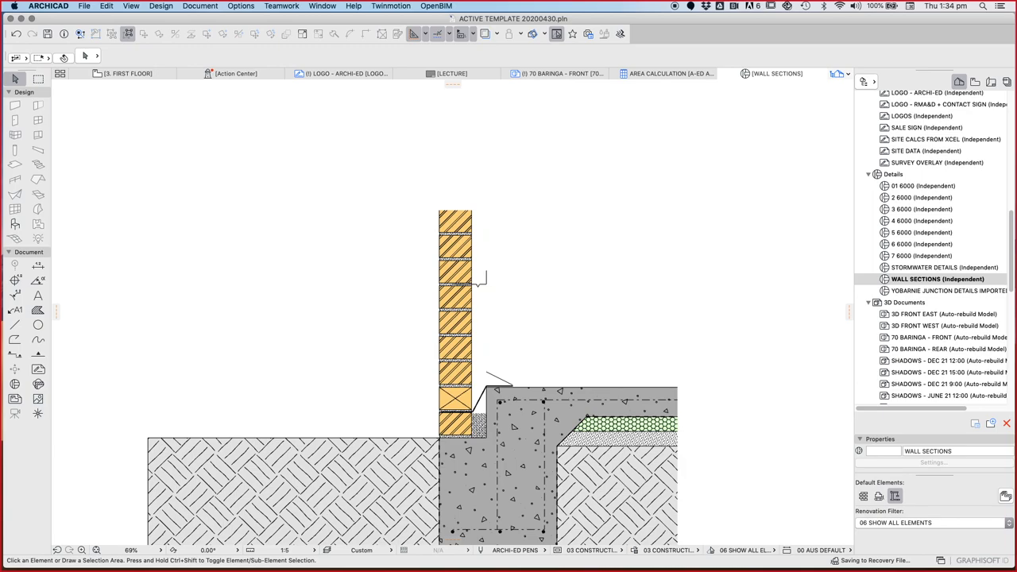
pyautogui.click(500, 386)
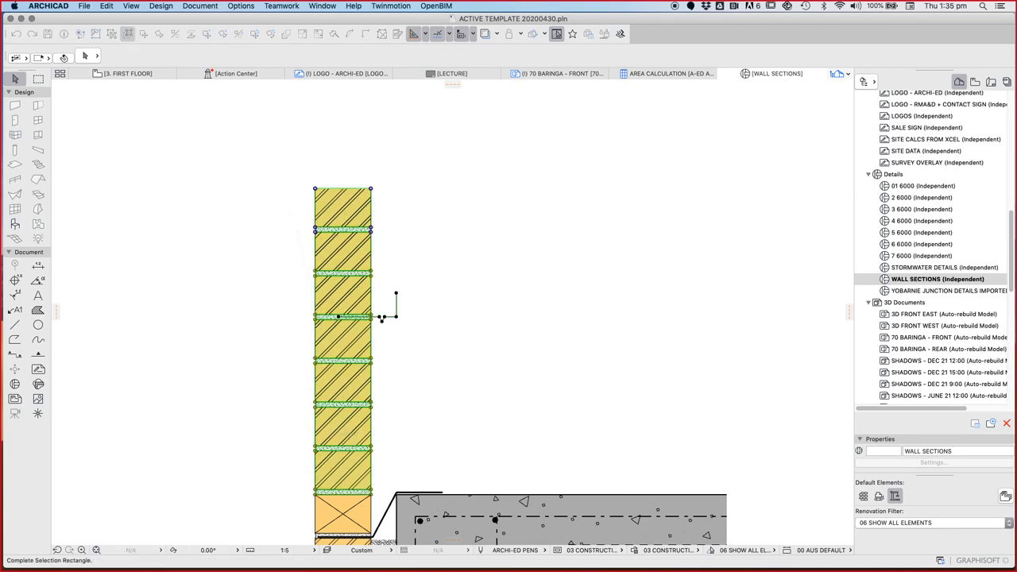
# Step: Drag a copy of the brick leaf beside the original, leaving a cavity between the two skins
pyautogui.rightClick(341, 318)
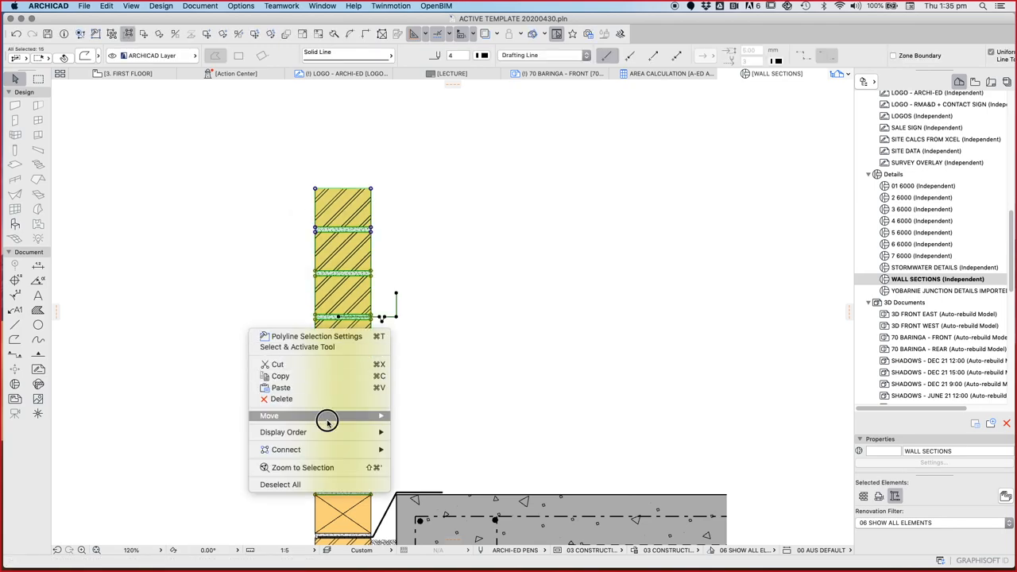
pyautogui.click(269, 415)
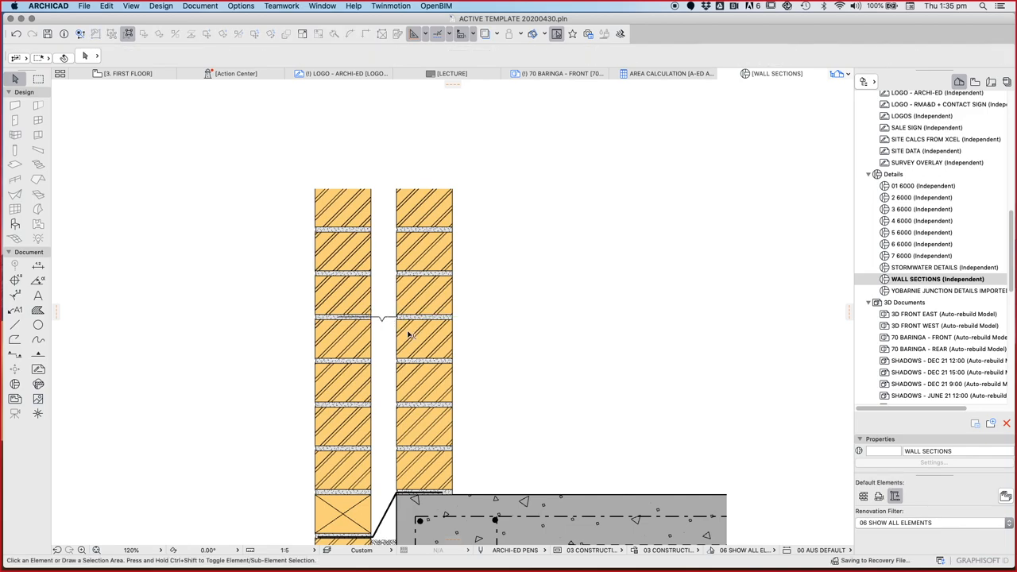
pyautogui.click(381, 318)
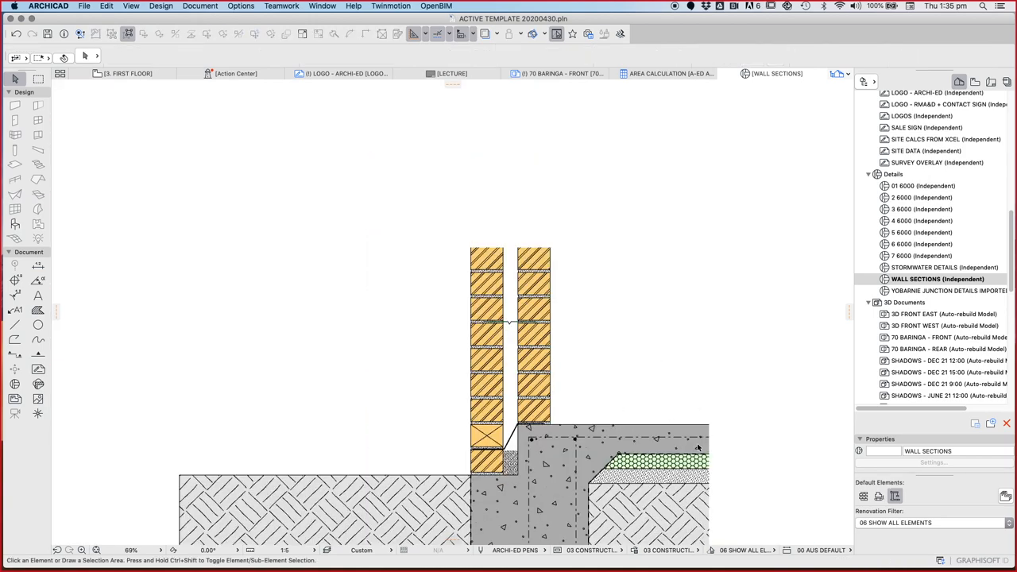
# Step: Zoom onto the footing to draw the two brick leaves of the cavity wall section
pyautogui.scroll(-3)
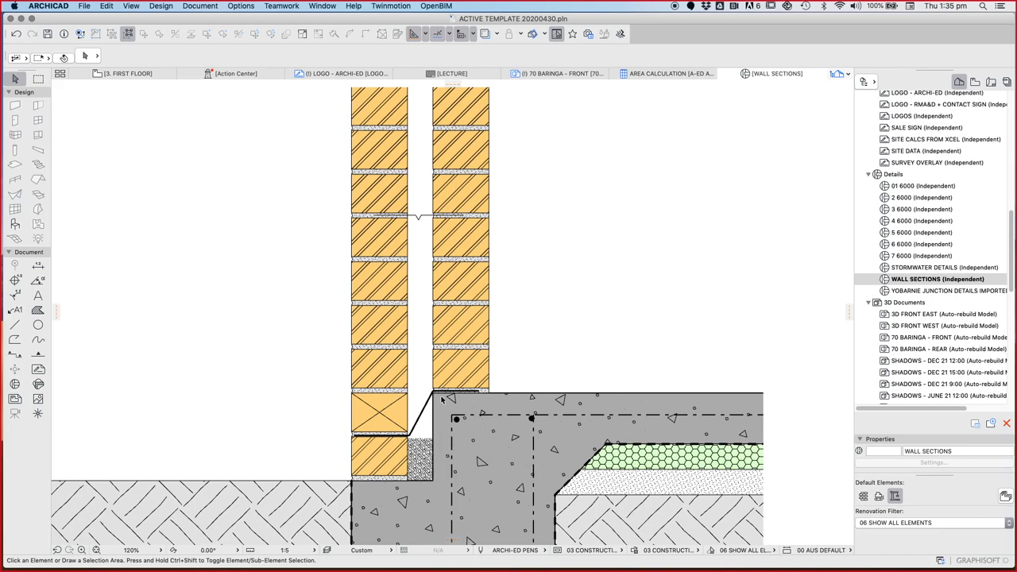
pyautogui.moveTo(441, 400)
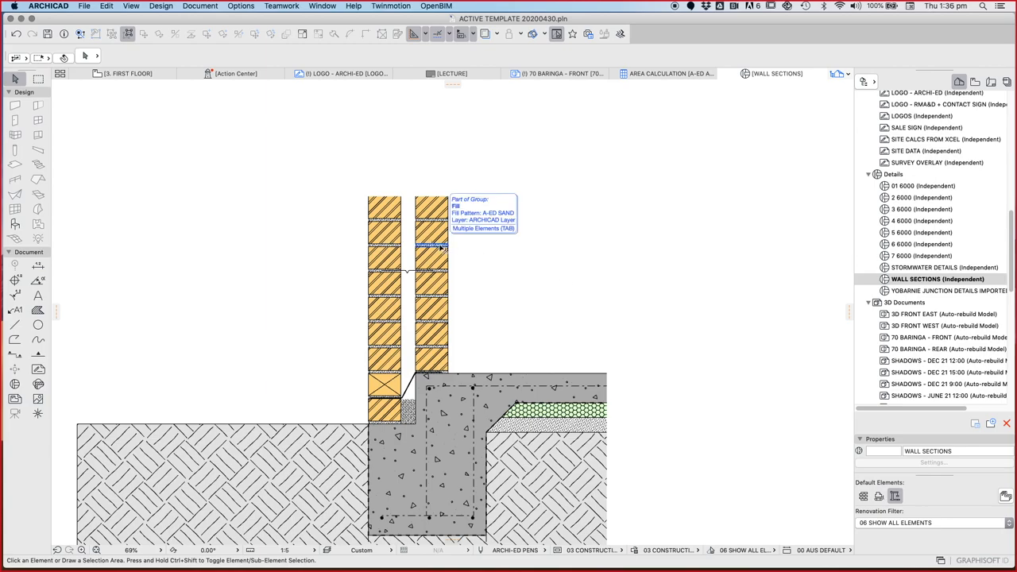
pyautogui.moveTo(537, 272)
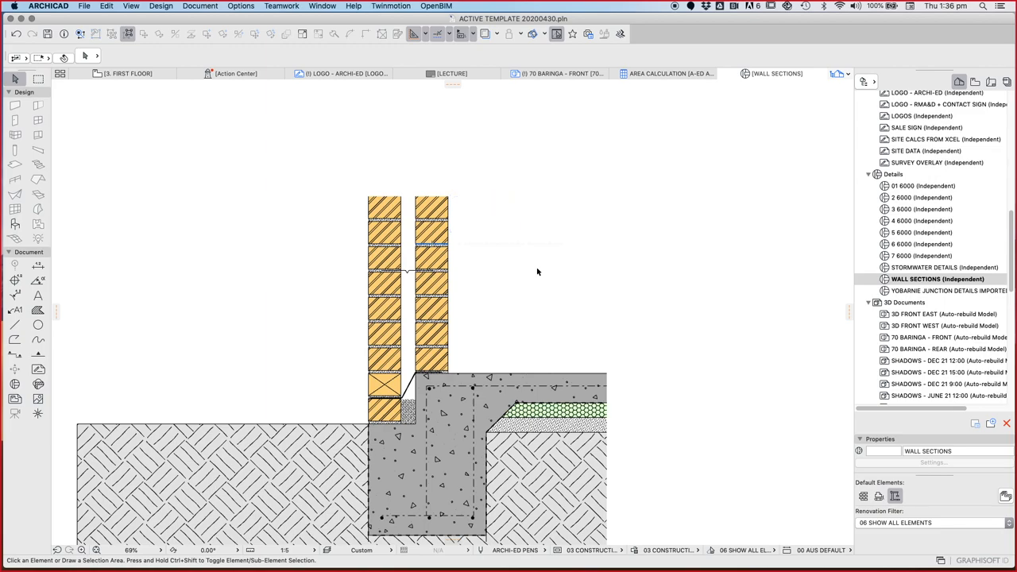
pyautogui.moveTo(616, 162)
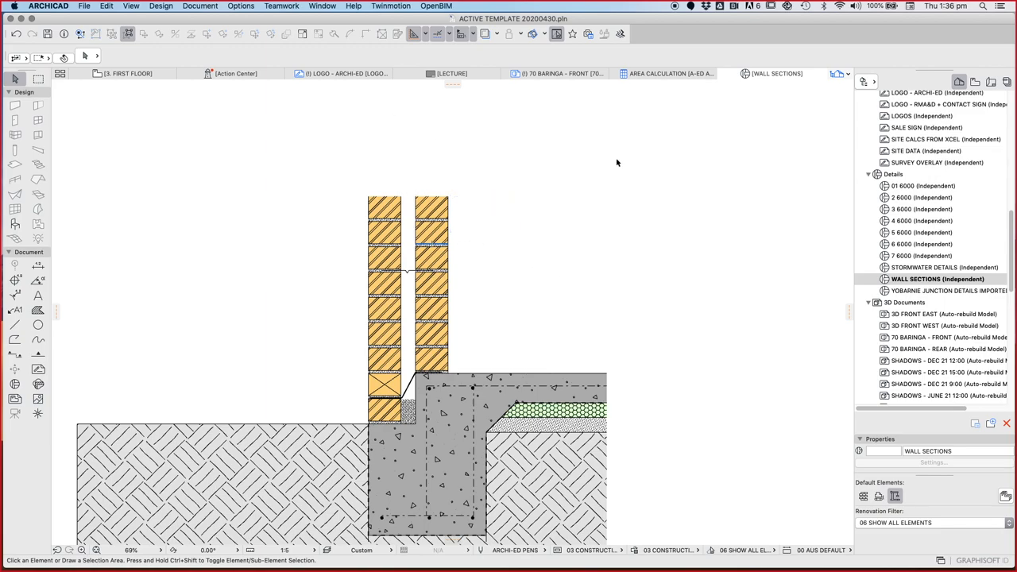
pyautogui.moveTo(568, 120)
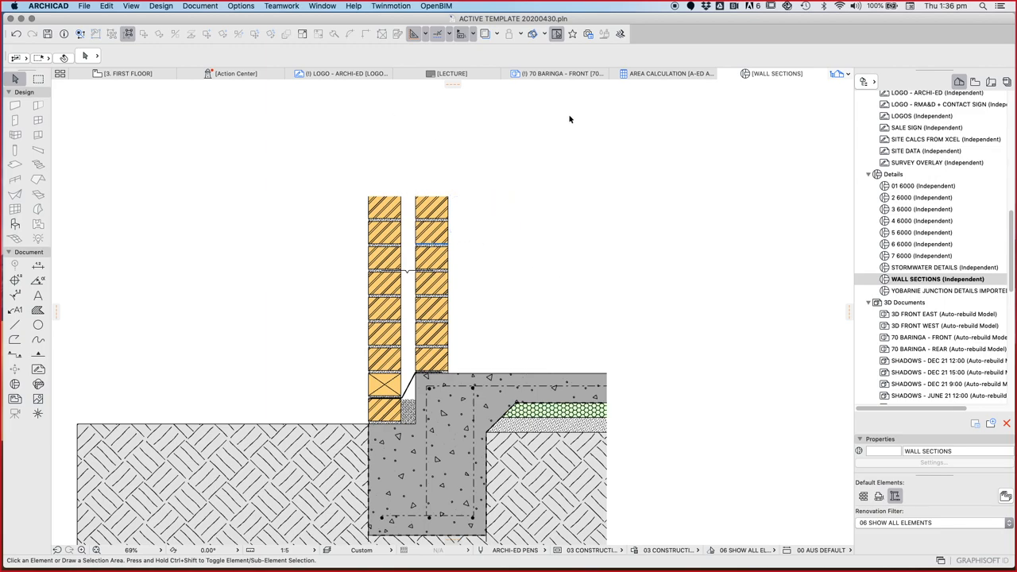
pyautogui.moveTo(565, 156)
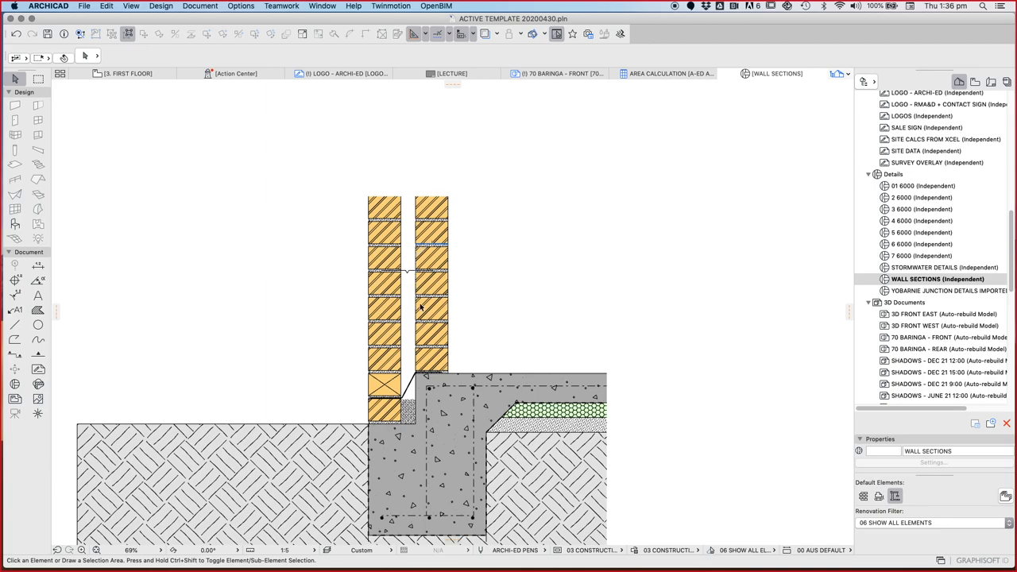
pyautogui.moveTo(563, 235)
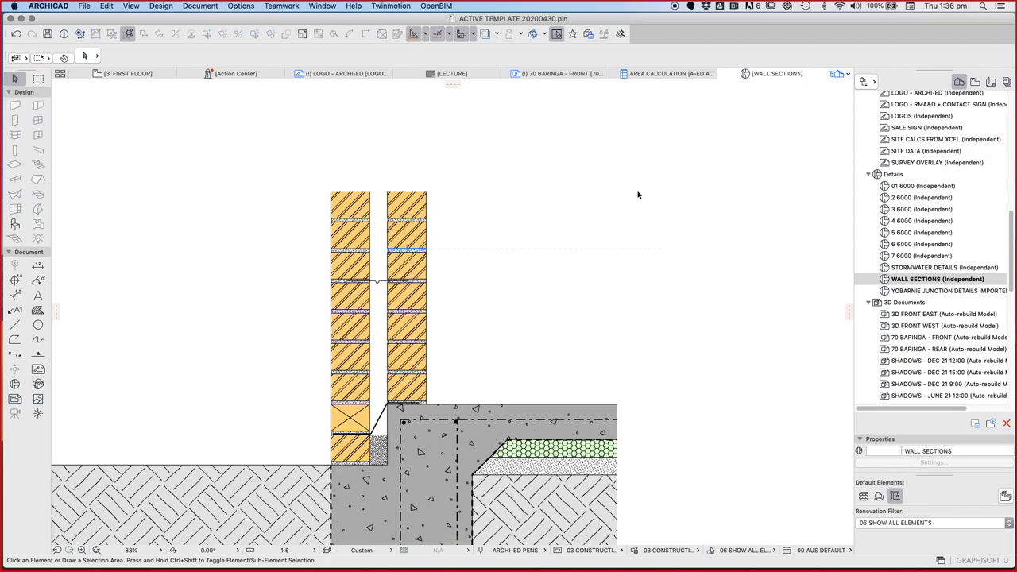
pyautogui.moveTo(385, 302)
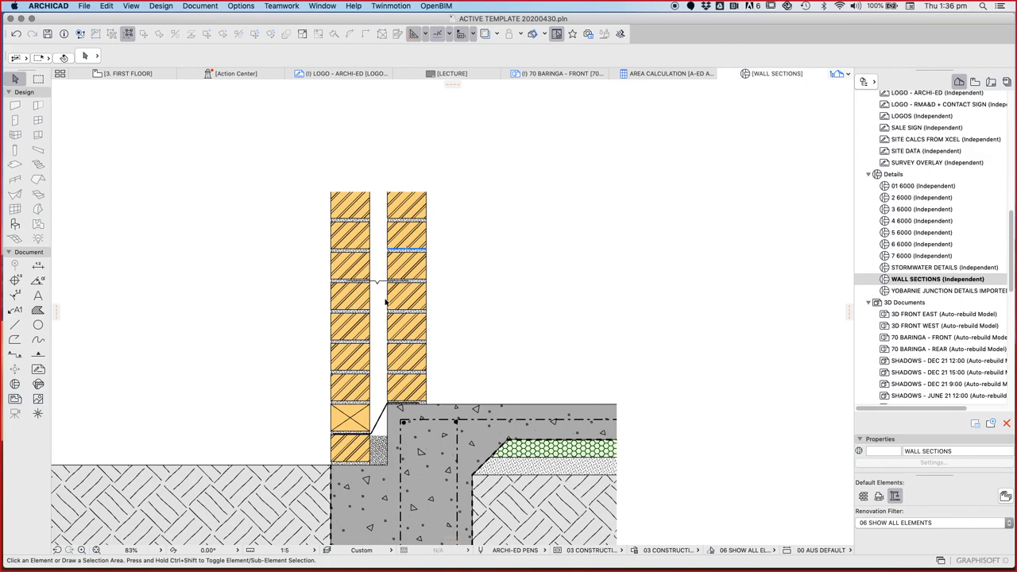
pyautogui.moveTo(410, 305)
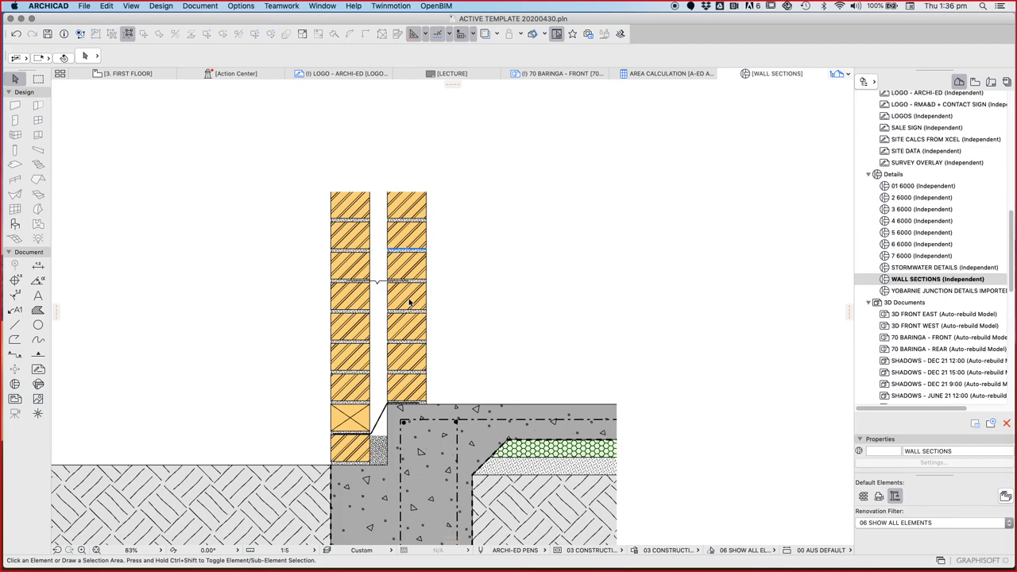
pyautogui.moveTo(380, 302)
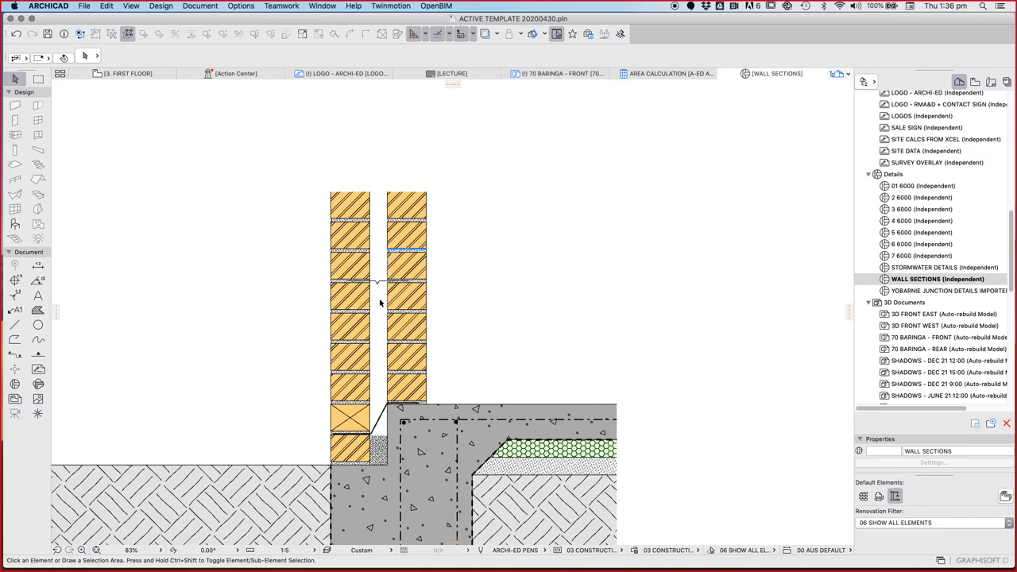
pyautogui.moveTo(372, 299)
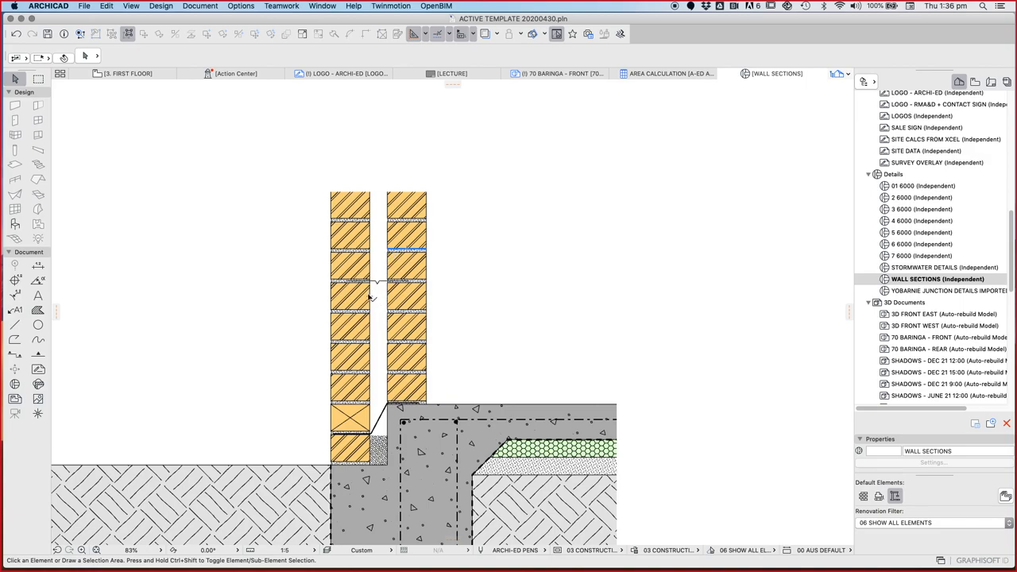
pyautogui.moveTo(389, 299)
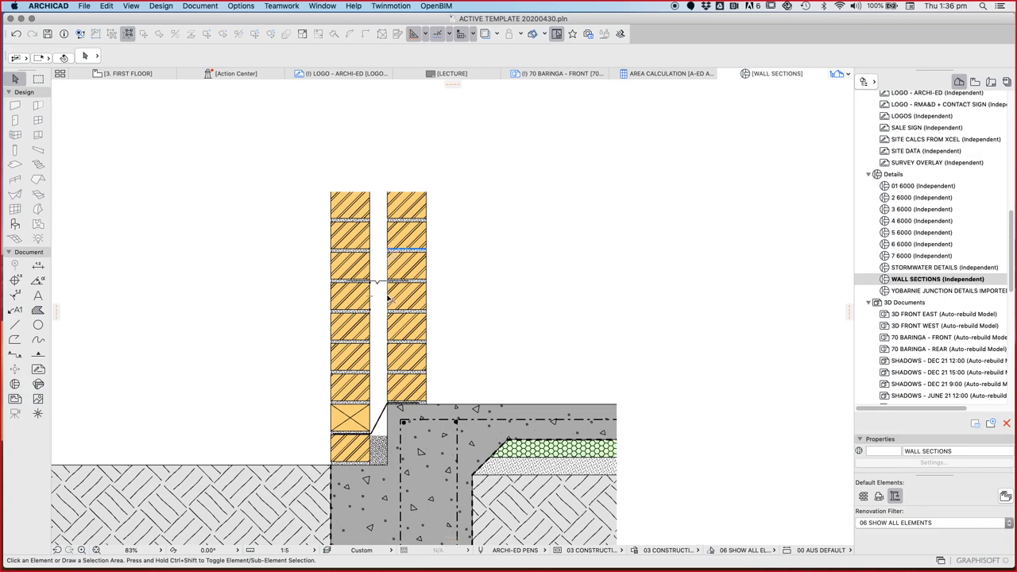
pyautogui.moveTo(413, 316)
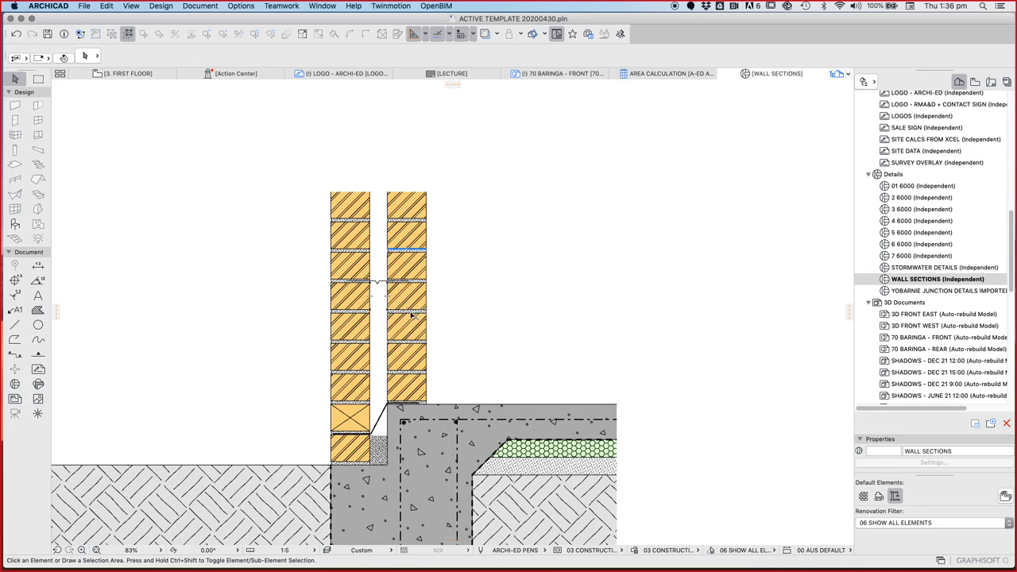
pyautogui.moveTo(421, 329)
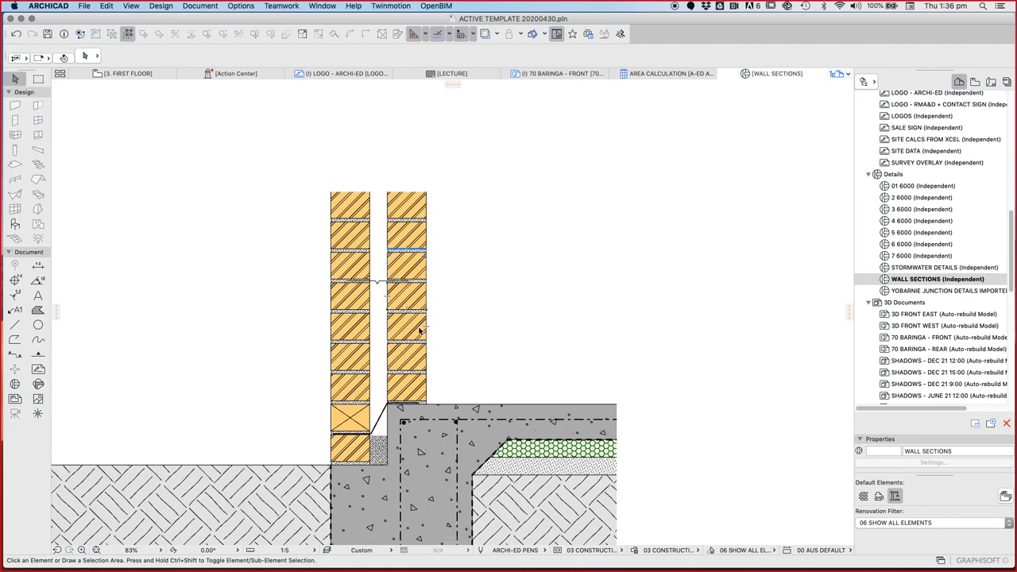
pyautogui.moveTo(433, 325)
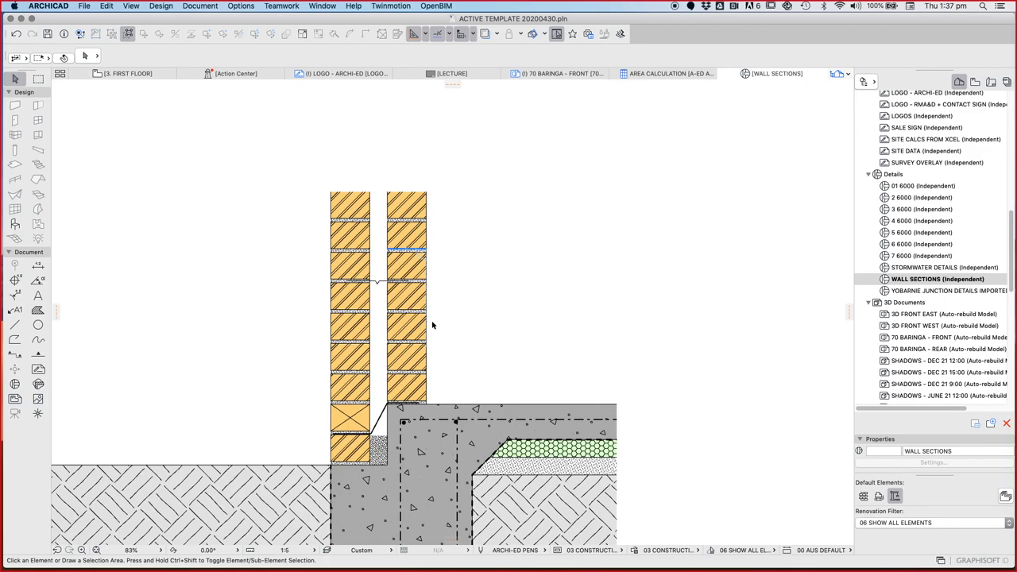
pyautogui.moveTo(584, 292)
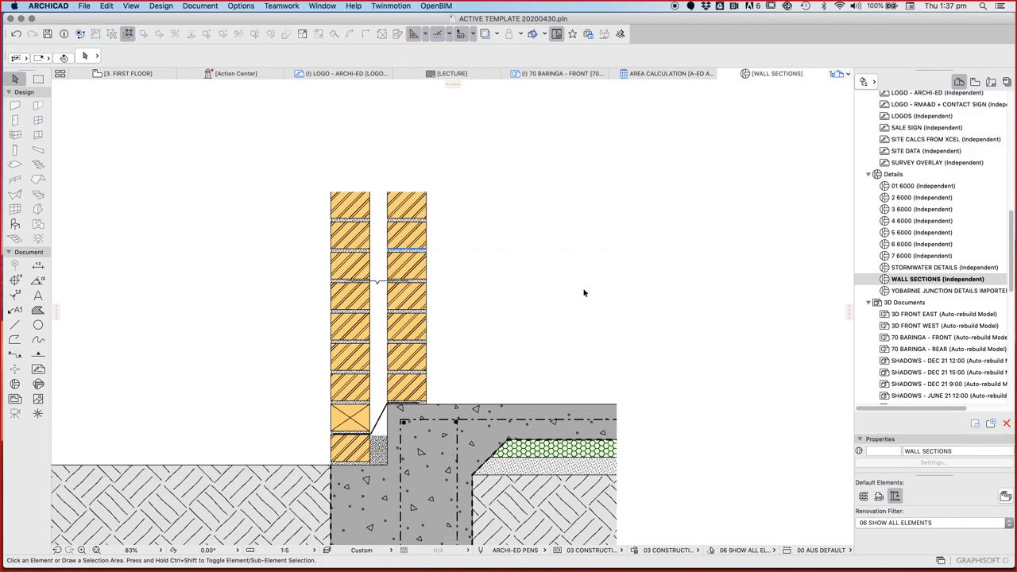
pyautogui.moveTo(633, 277)
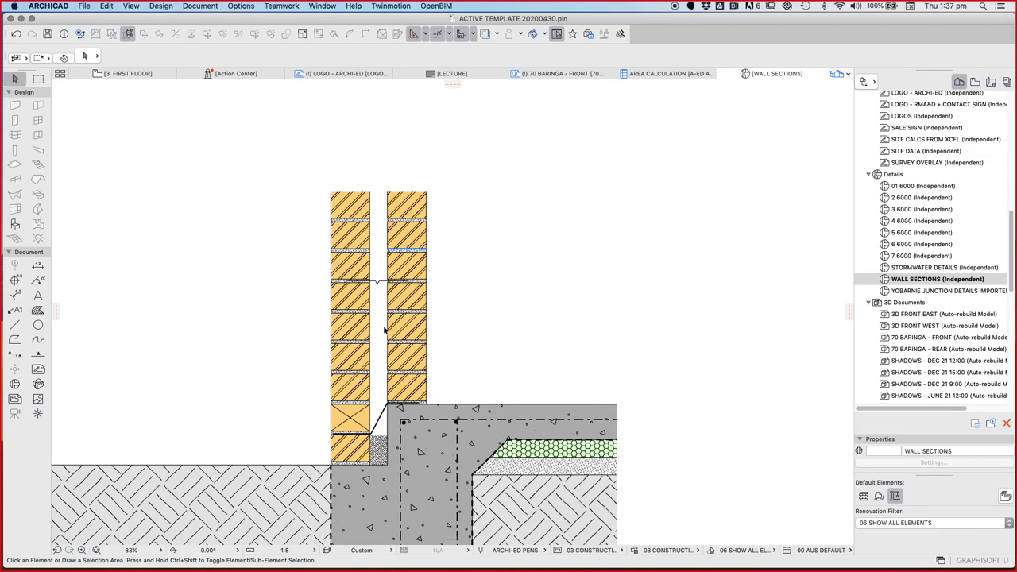
pyautogui.moveTo(508, 305)
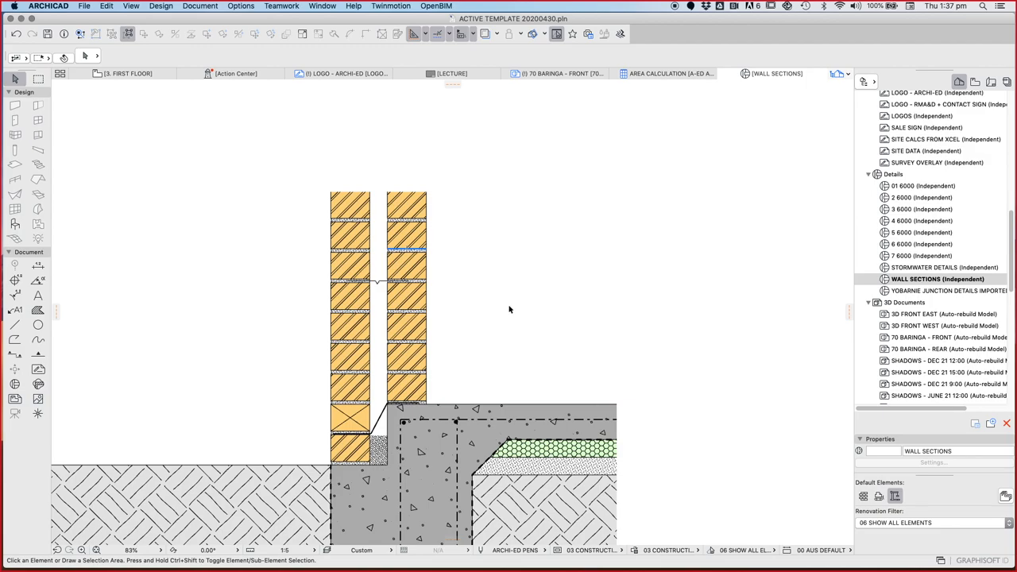
pyautogui.moveTo(548, 305)
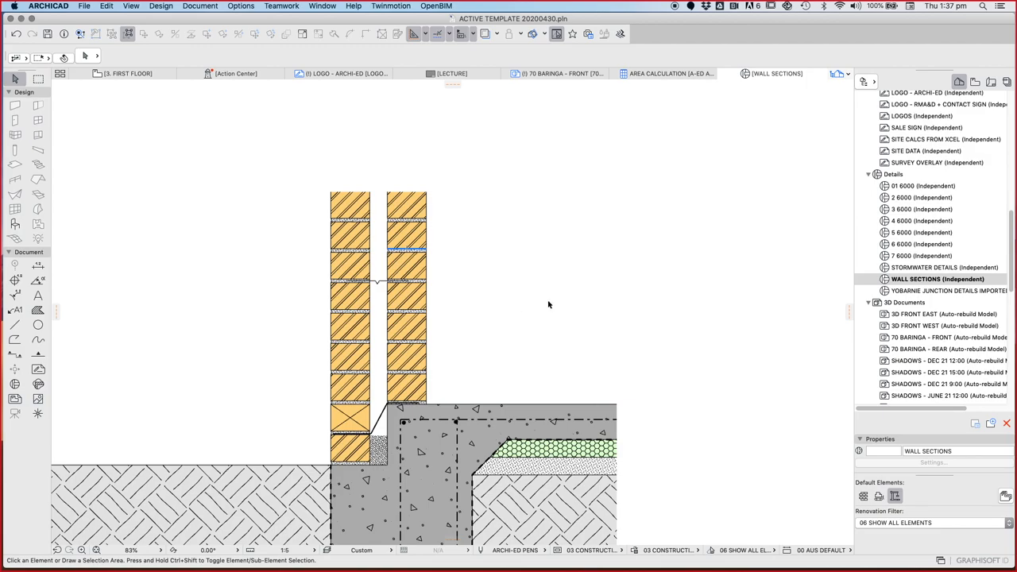
pyautogui.moveTo(580, 296)
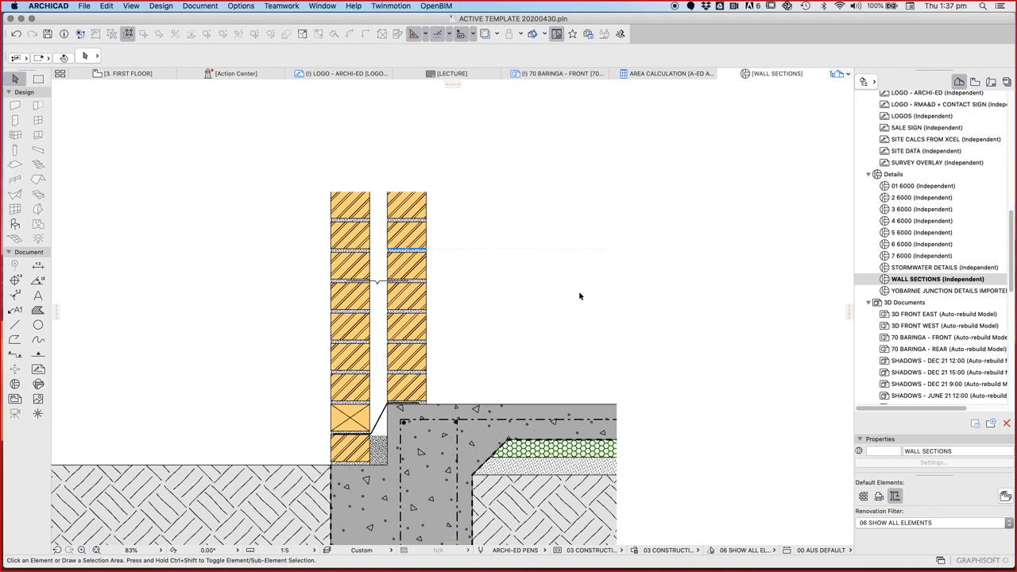
pyautogui.moveTo(385, 299)
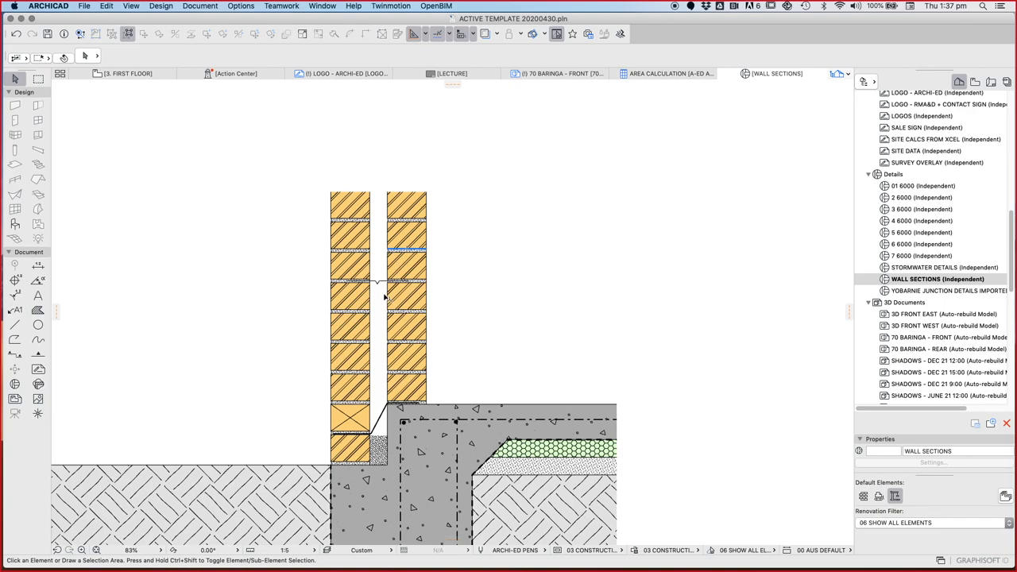
pyautogui.moveTo(350, 310)
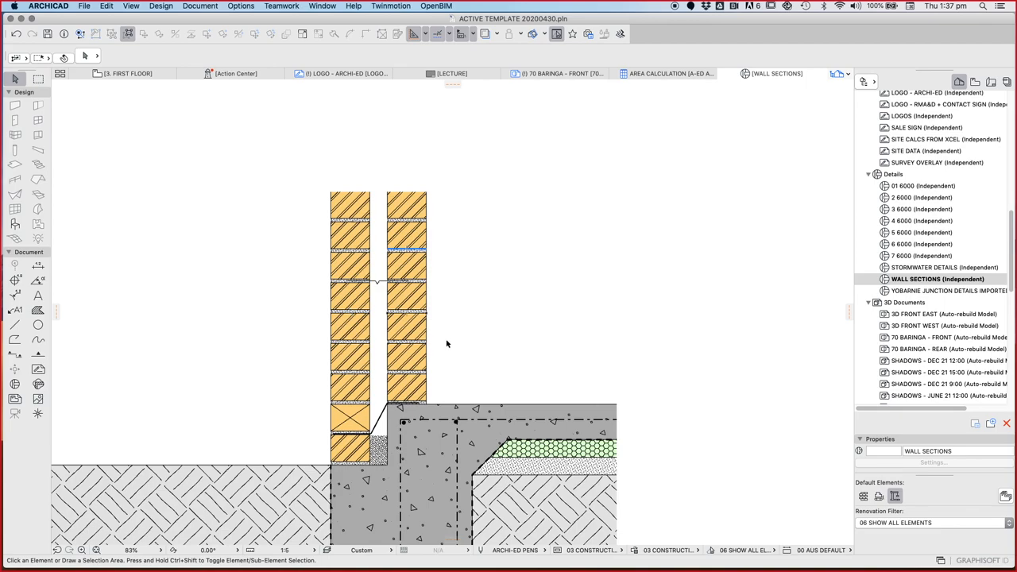
pyautogui.moveTo(434, 332)
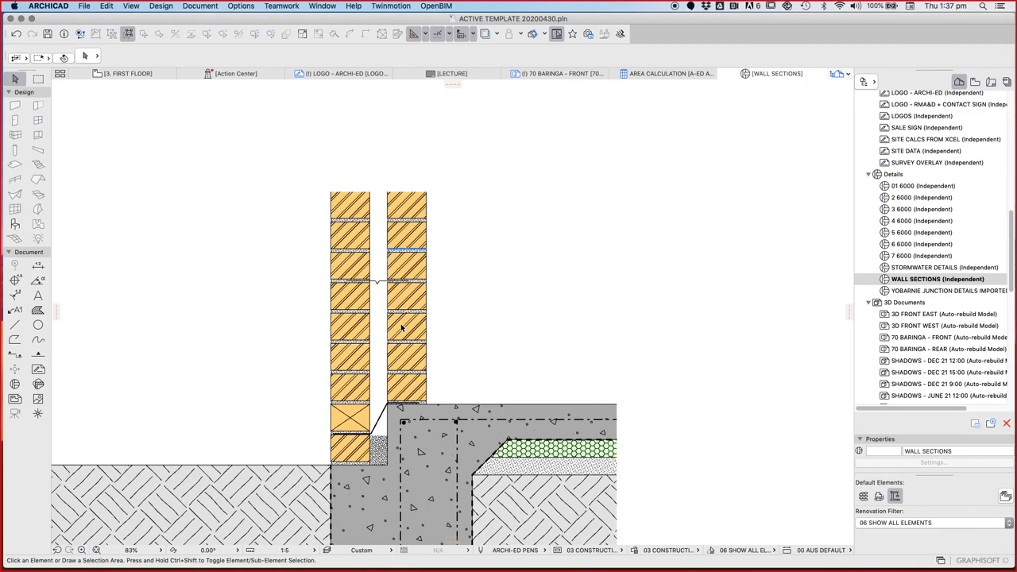
pyautogui.moveTo(410, 333)
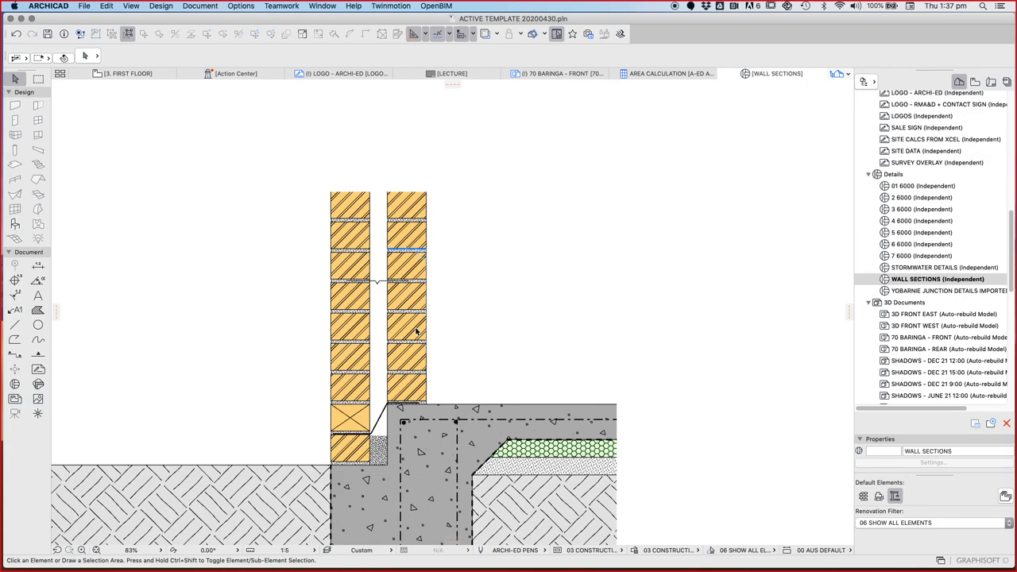
pyautogui.moveTo(540, 399)
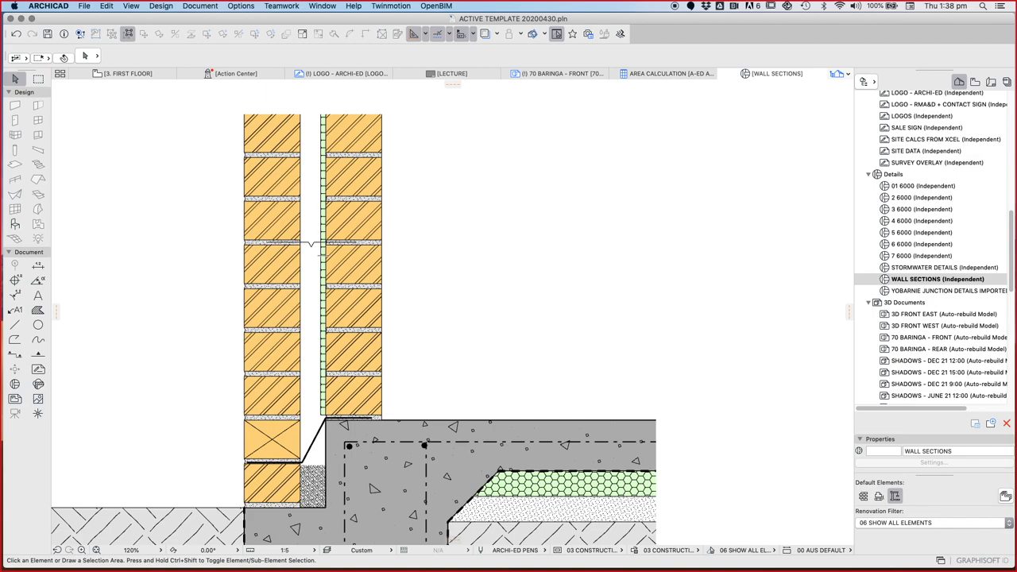
# Step: Move the outer leaf outward and line the inner leaf's cavity face with an insulation strip
pyautogui.click(323, 254)
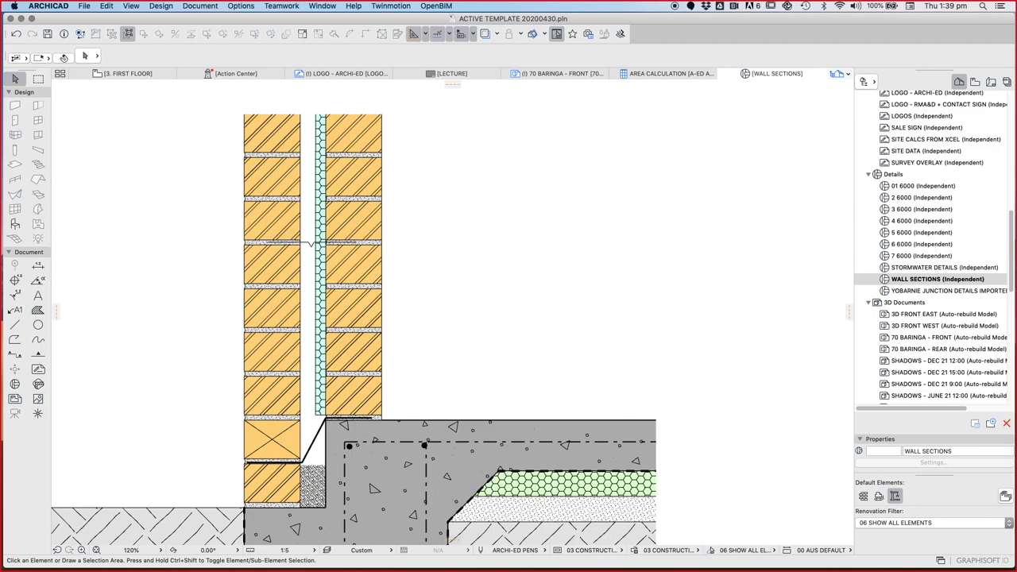
pyautogui.moveTo(350, 246)
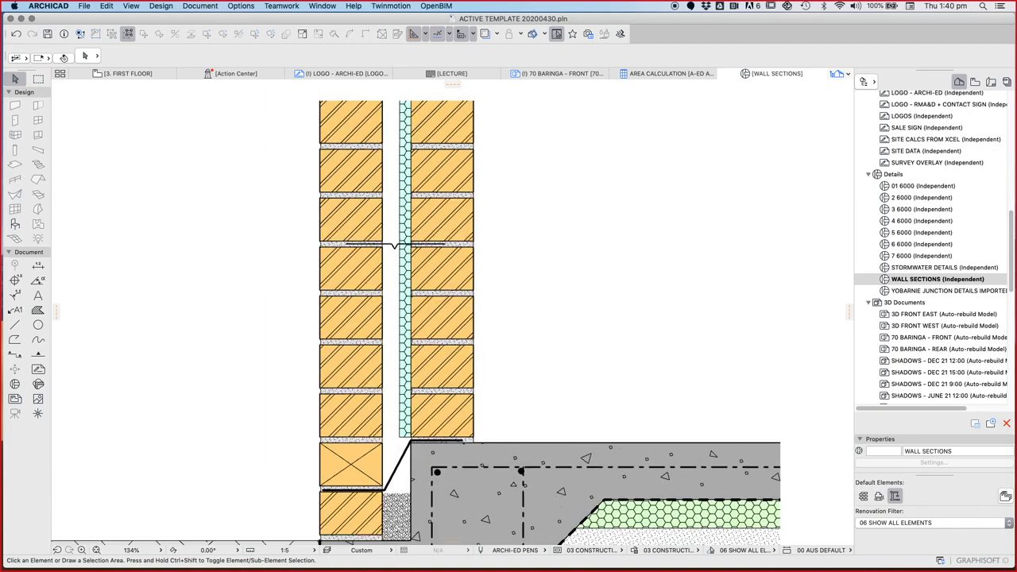
# Step: Stretch the insulation fill across the full cavity width down to the footing
pyautogui.scroll(-3)
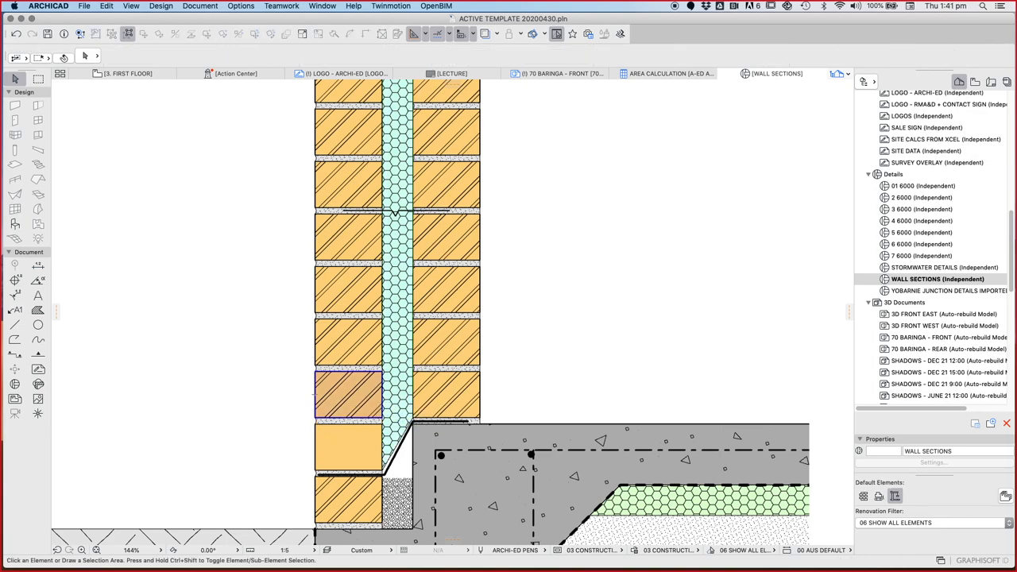
pyautogui.click(38, 310)
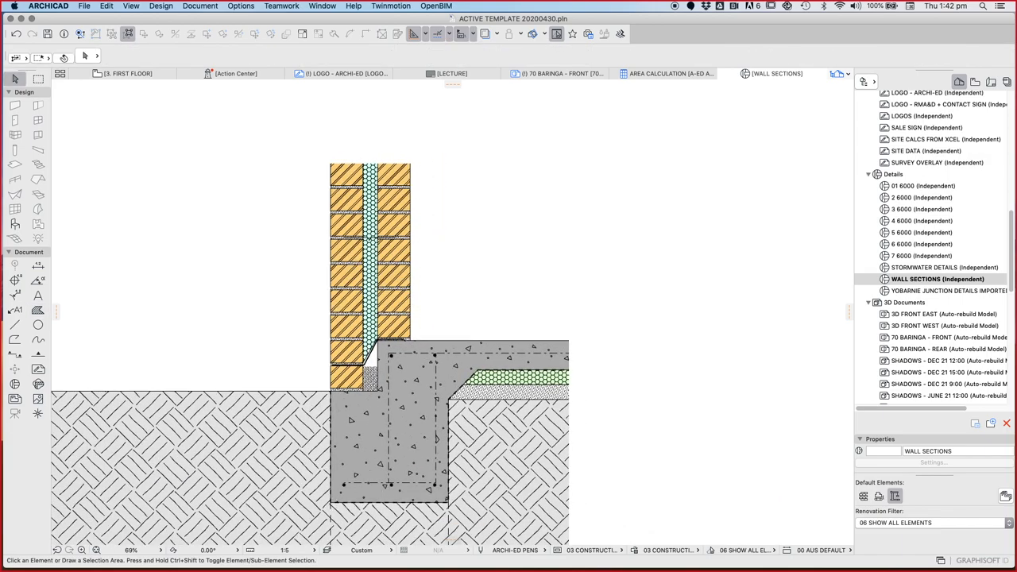
pyautogui.click(350, 238)
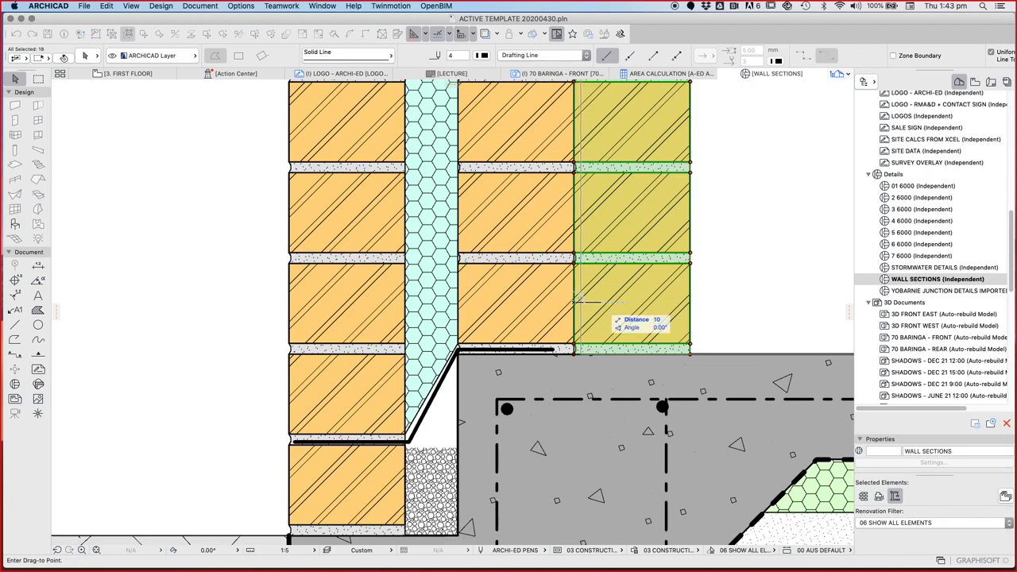
# Step: Drag a copy of the brick courses sideways to the right of the inner leaf for the engaged column
pyautogui.rightClick(585, 299)
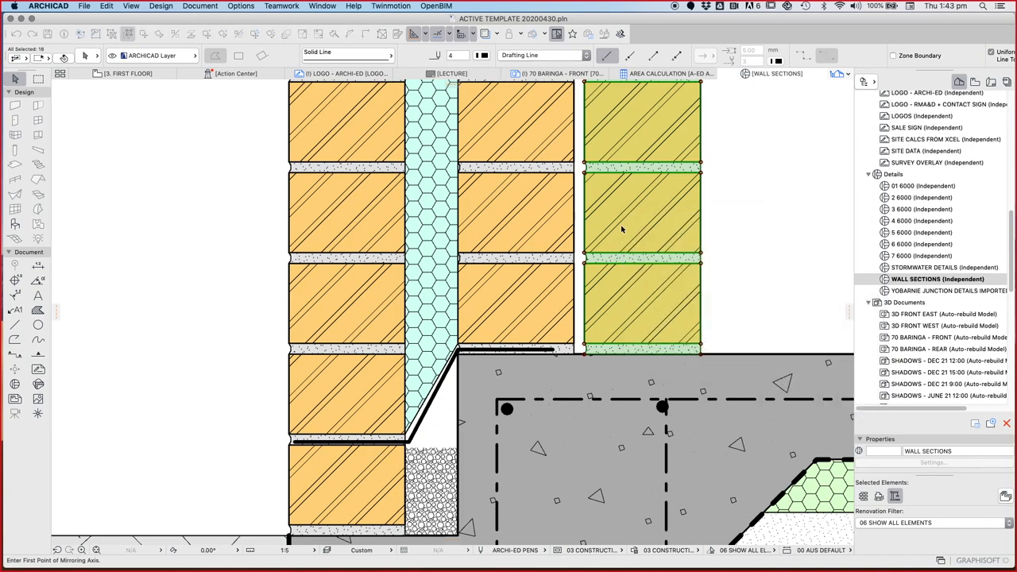
pyautogui.rightClick(623, 229)
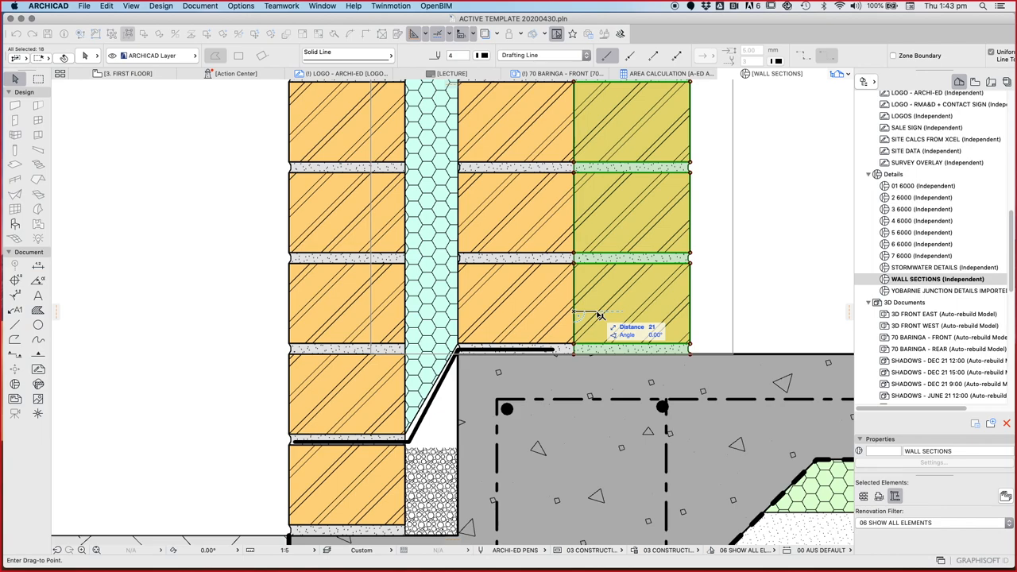
pyautogui.rightClick(601, 315)
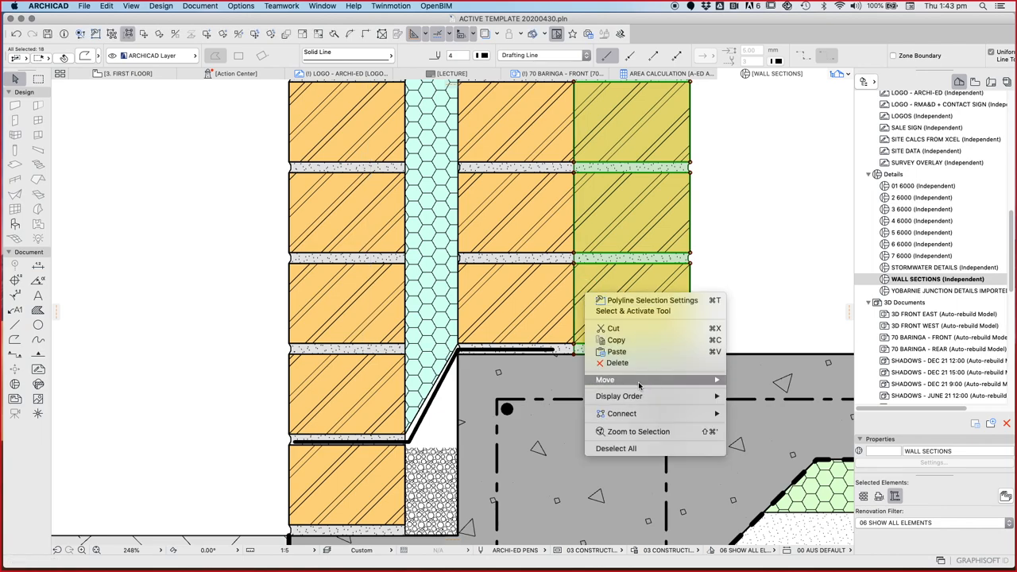
pyautogui.click(604, 378)
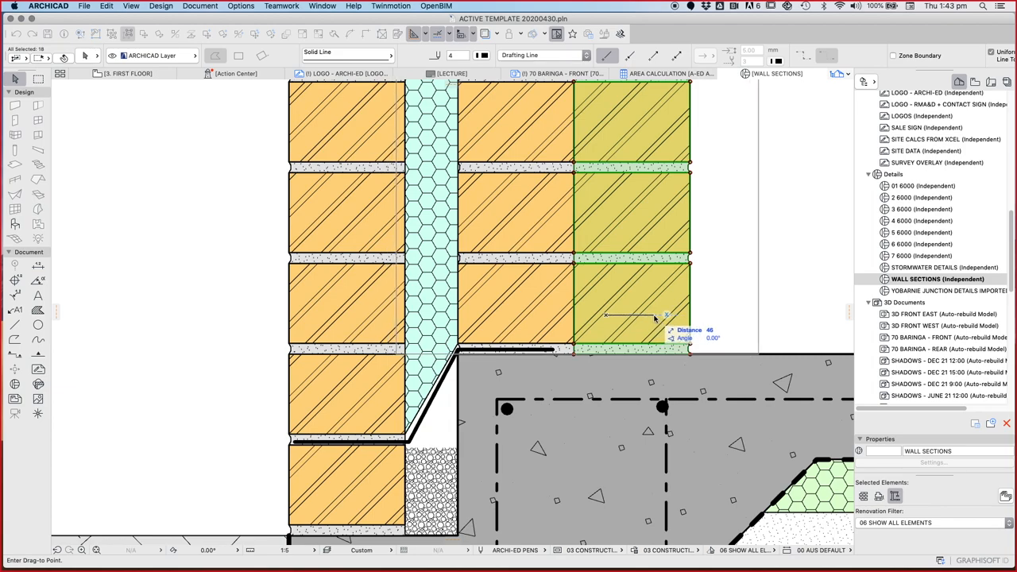
pyautogui.moveTo(655, 320)
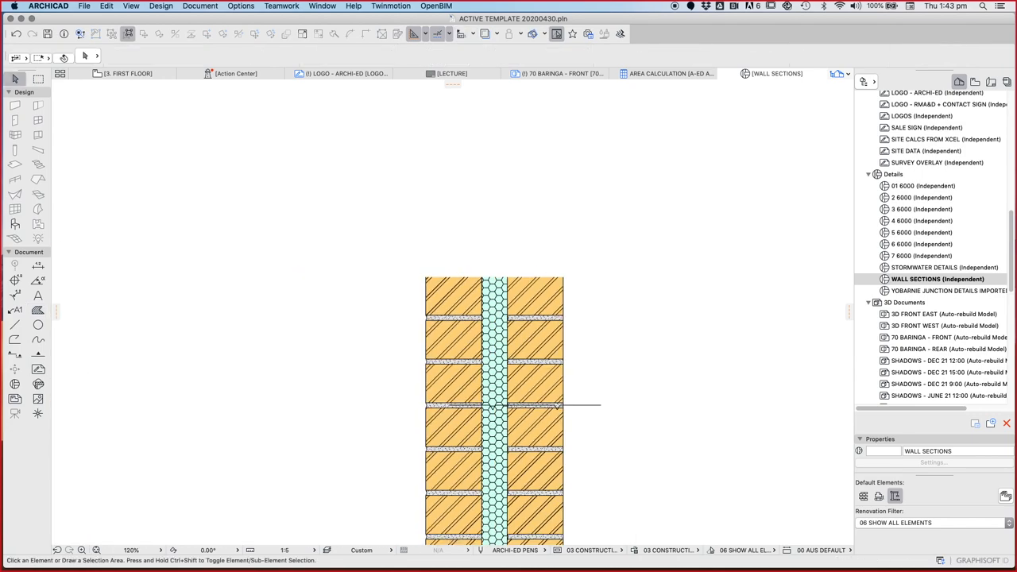
# Step: Draw a rectangular fill over the column area beside the wall and set it to the 50% transparent type
pyautogui.moveTo(569, 276); pyautogui.dragTo(623, 360)
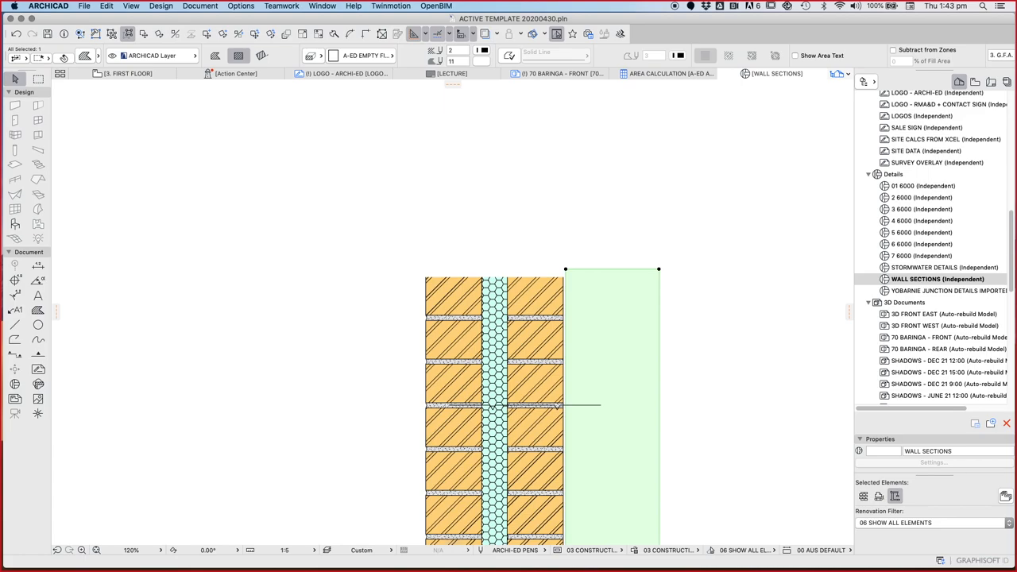
pyautogui.click(363, 56)
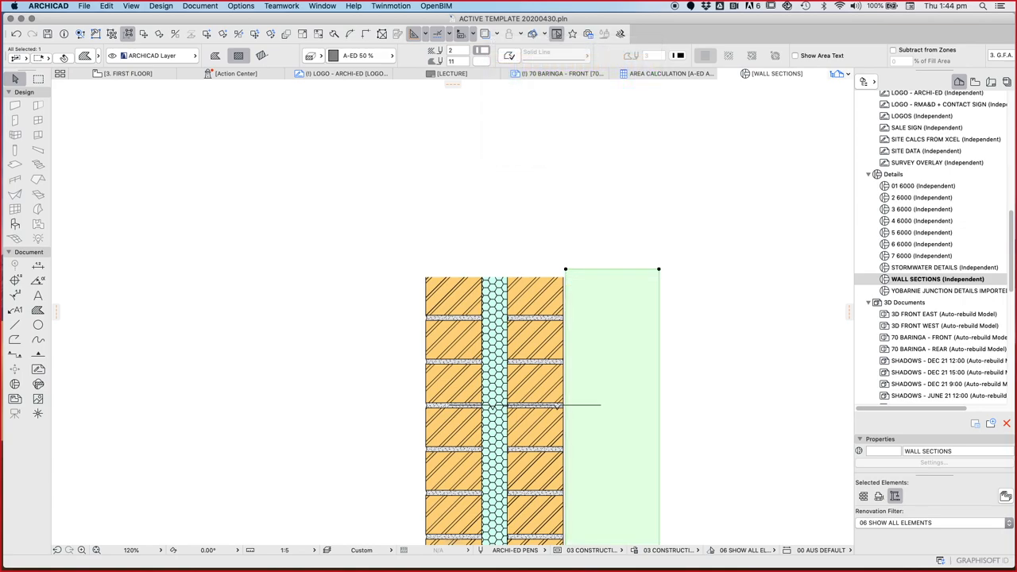
# Step: Complete the translucent fill and deselect so the column bricks show faded behind it
pyautogui.click(508, 54)
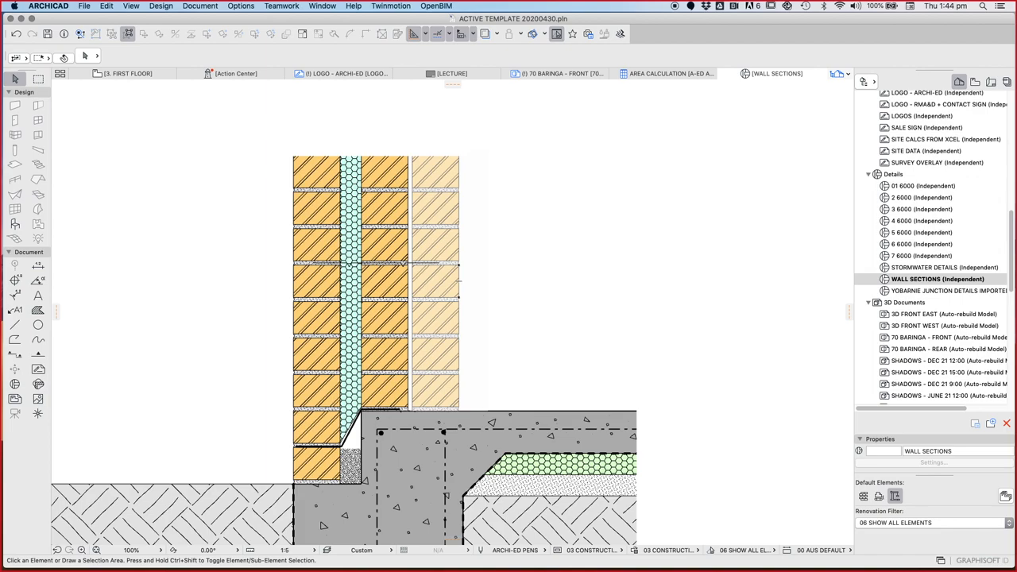
pyautogui.click(435, 280)
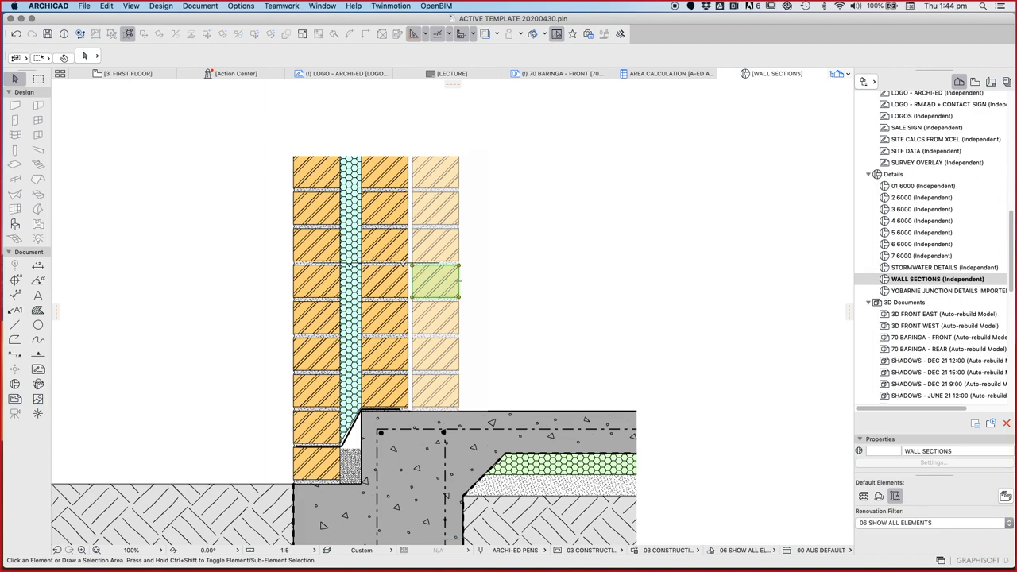